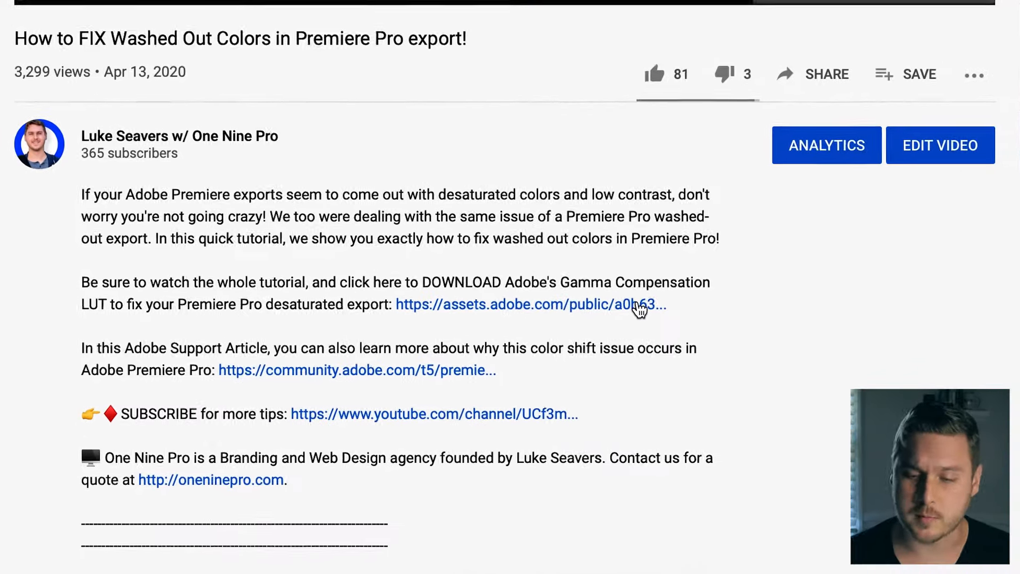
# Download Adobe's QT Gamma Compensation.cube LUT from the assets.adobe.com link in the video description
pyautogui.click(529, 304)
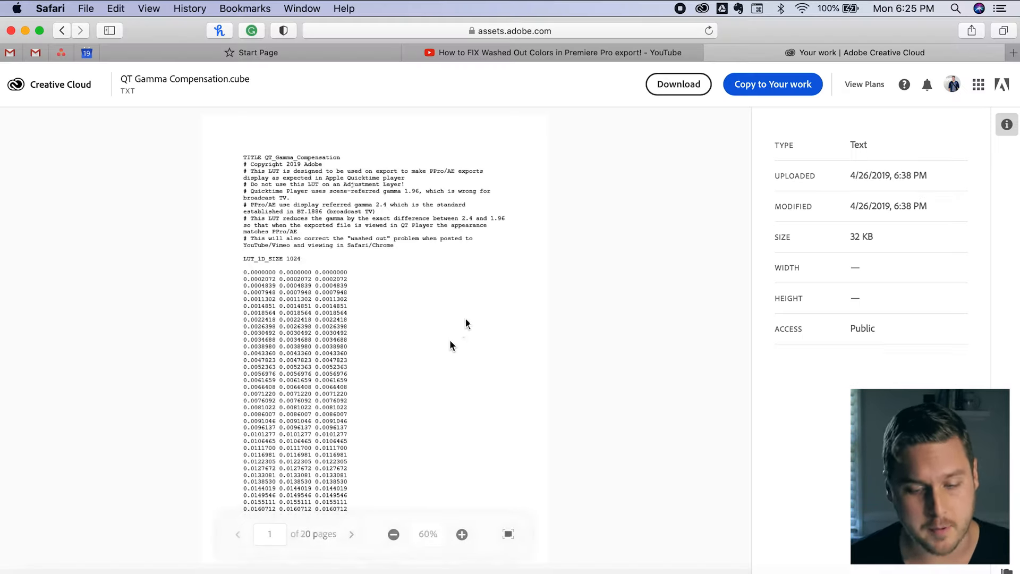
pyautogui.click(678, 84)
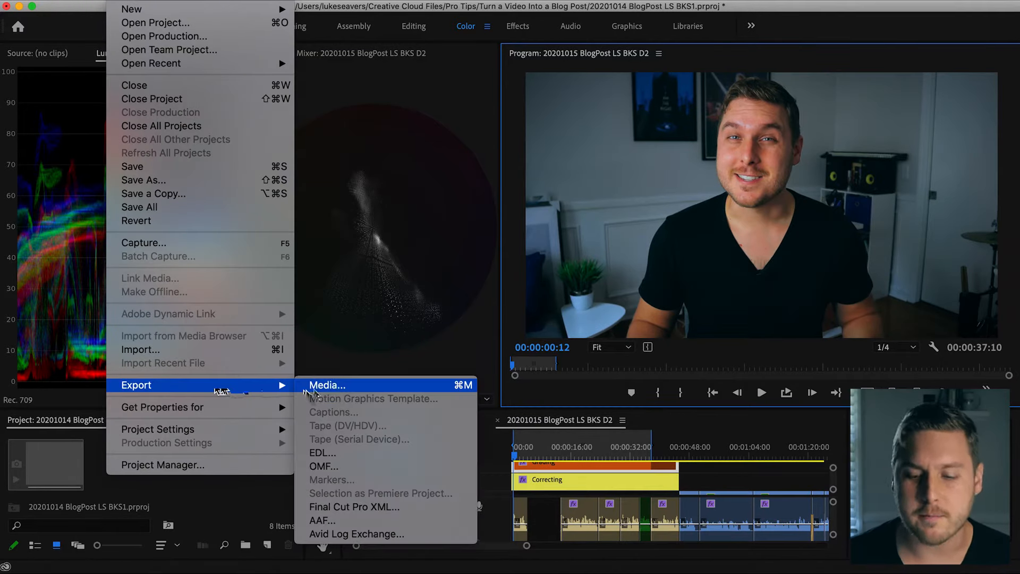
# Open the Export Settings dialog for the BlogPost LS BKS D2 sequence via File > Export > Media
pyautogui.click(327, 385)
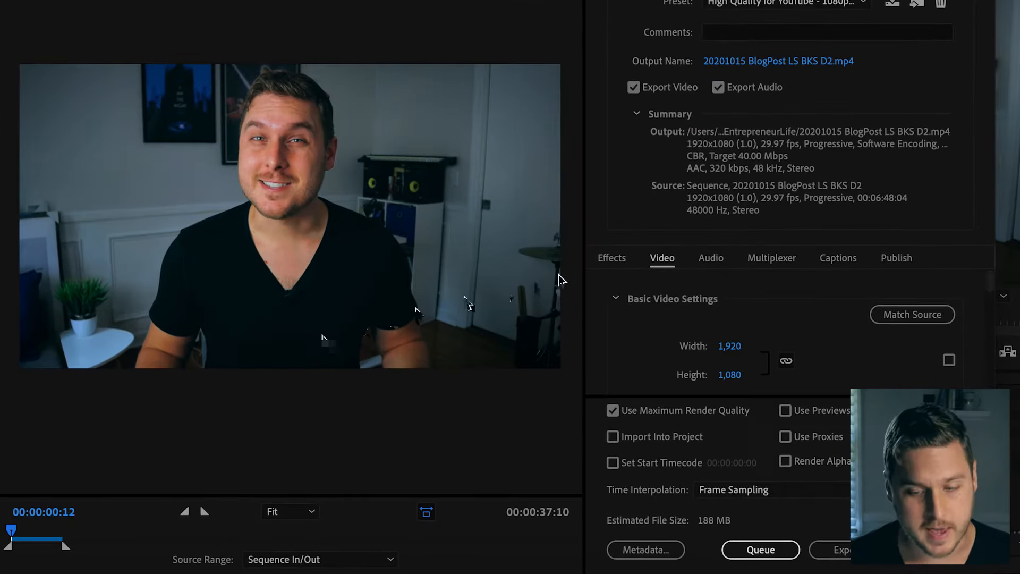
# Enable the Lumetri Look / LUT export effect and load QT Gamma Compensation.cube from Downloads
pyautogui.click(611, 258)
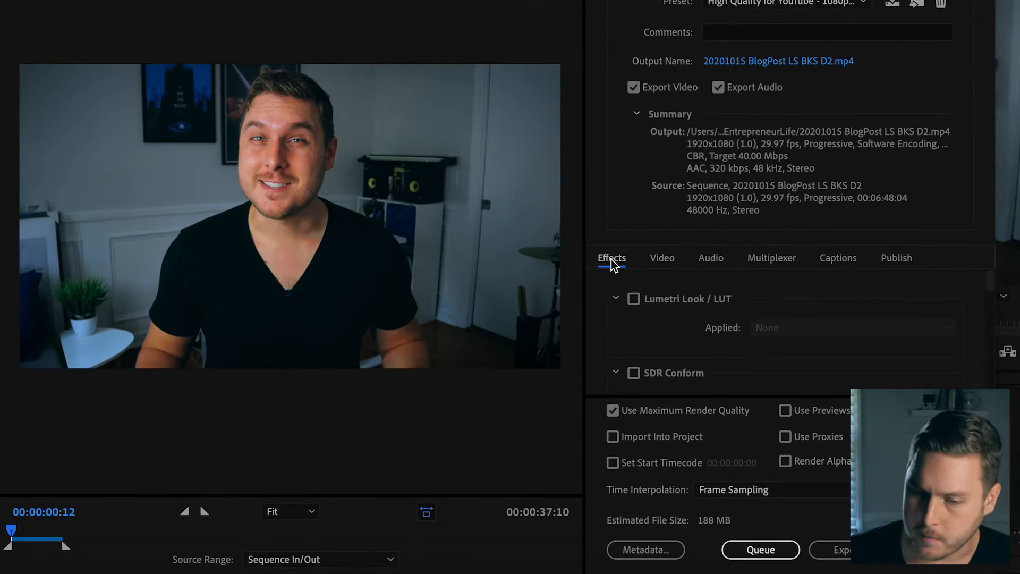
pyautogui.click(634, 298)
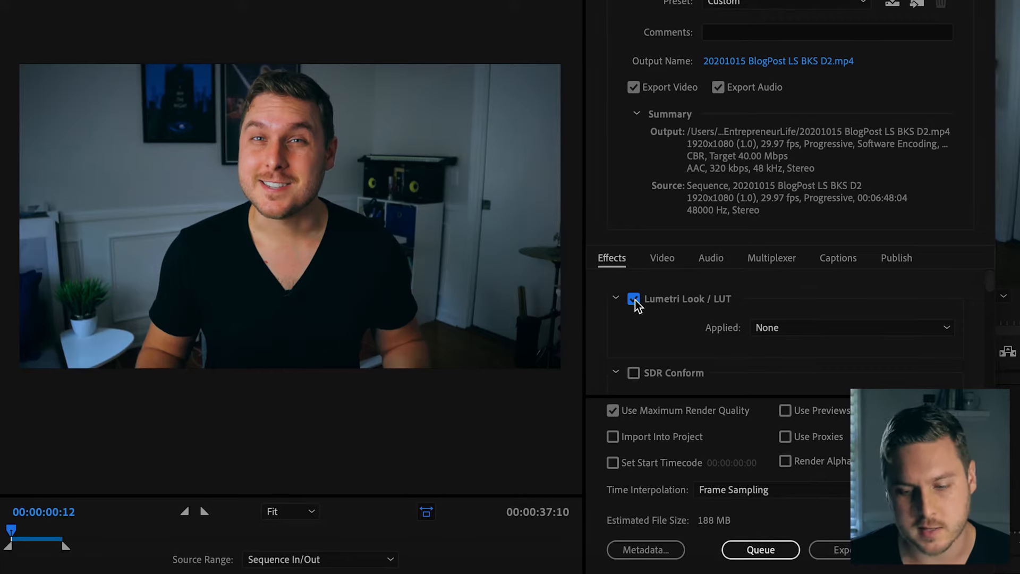
pyautogui.click(850, 328)
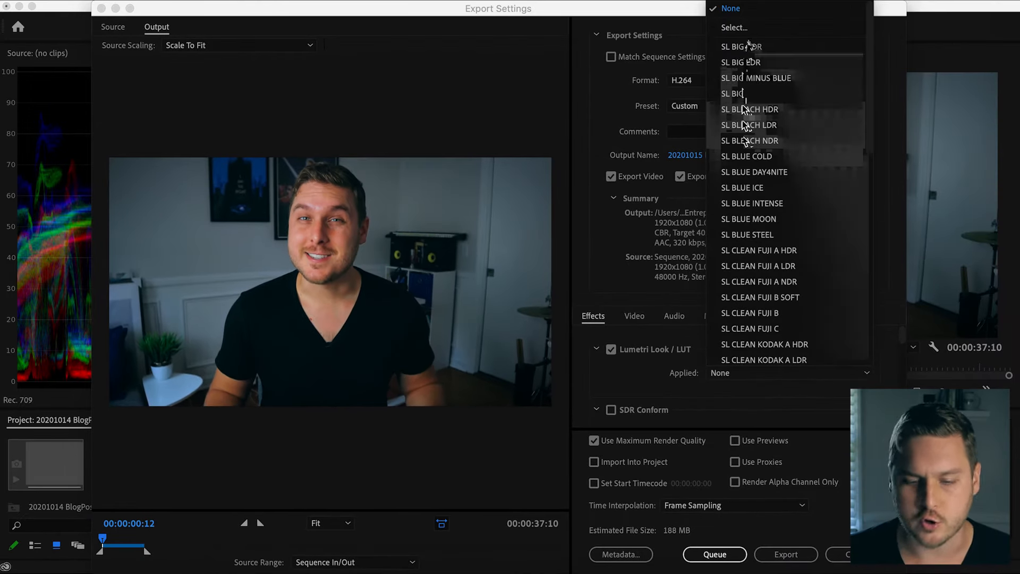
pyautogui.click(734, 27)
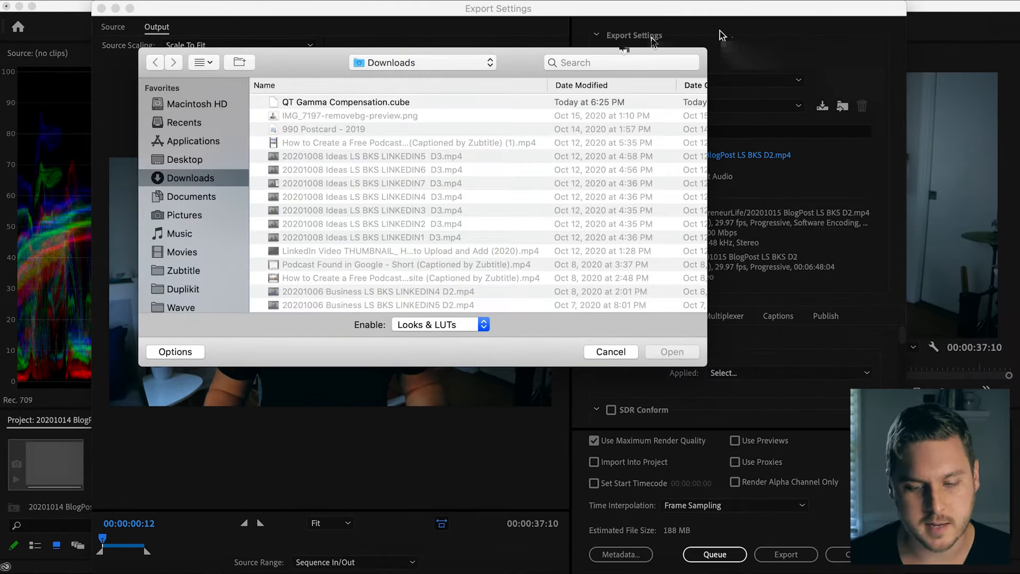
pyautogui.click(346, 102)
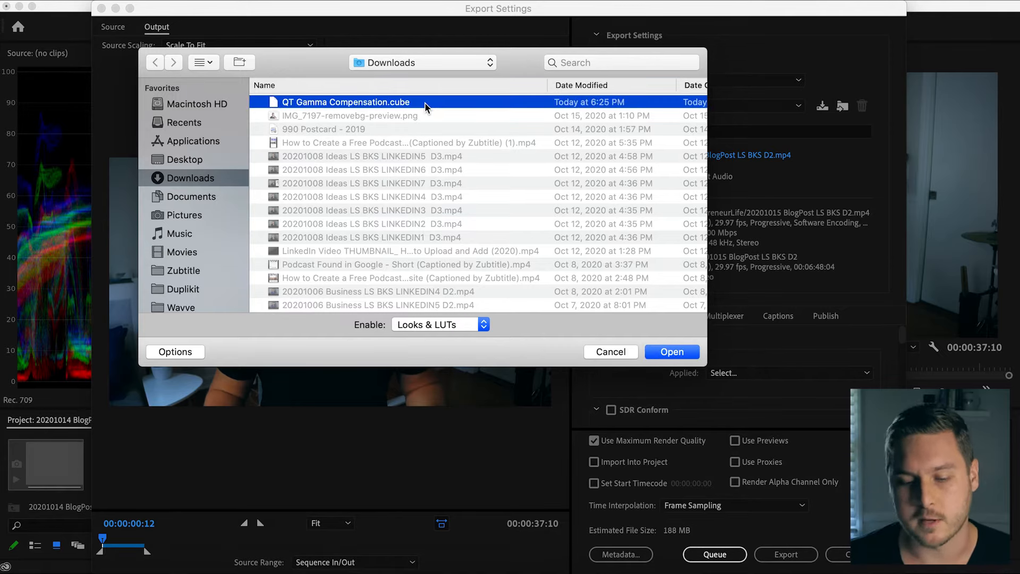
pyautogui.click(672, 351)
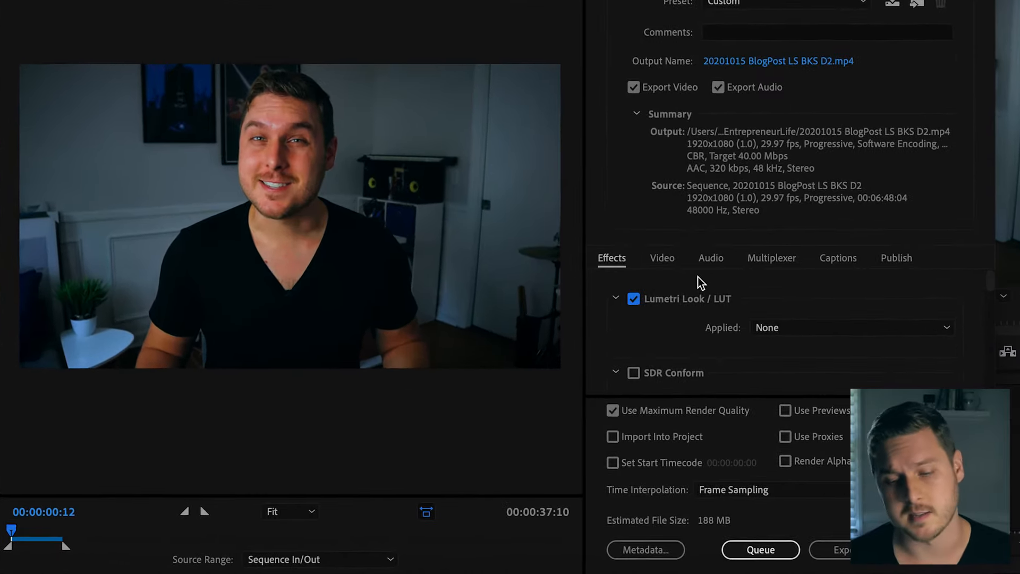
pyautogui.moveTo(752, 299)
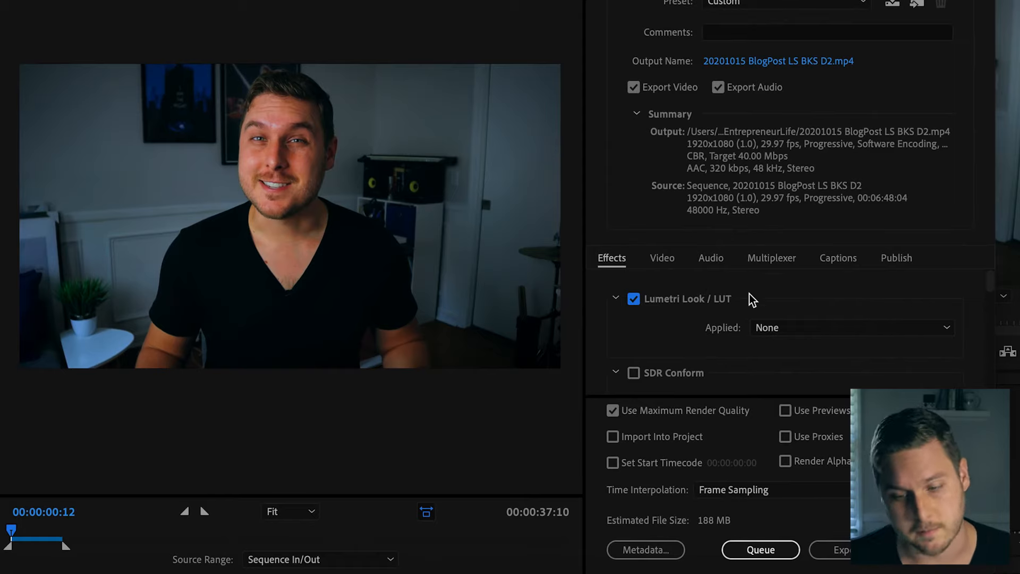
pyautogui.moveTo(848, 319)
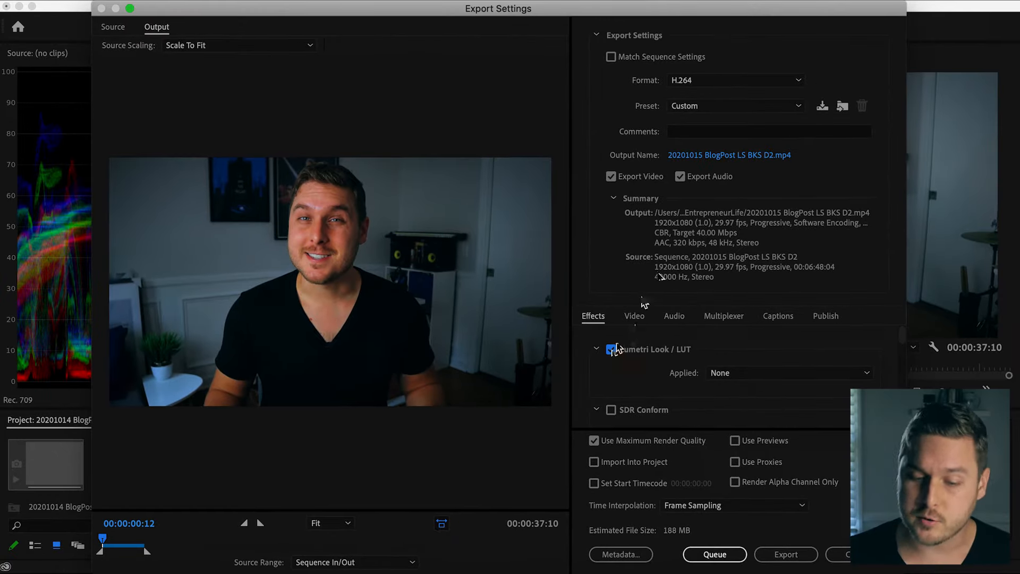
# Save a 'Color Fix' export preset including effect settings, then start encoding
pyautogui.click(822, 105)
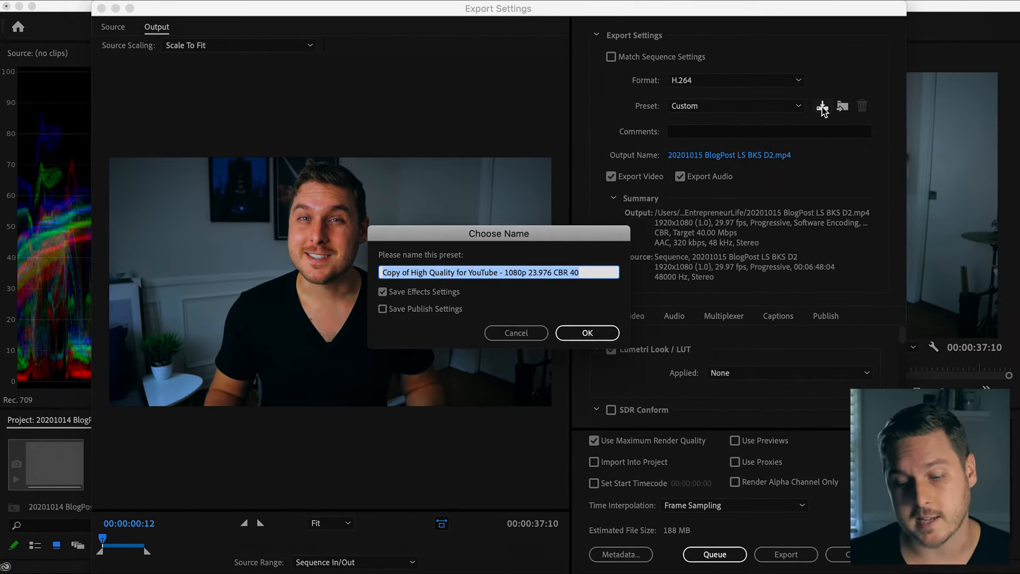
pyautogui.write('Col')
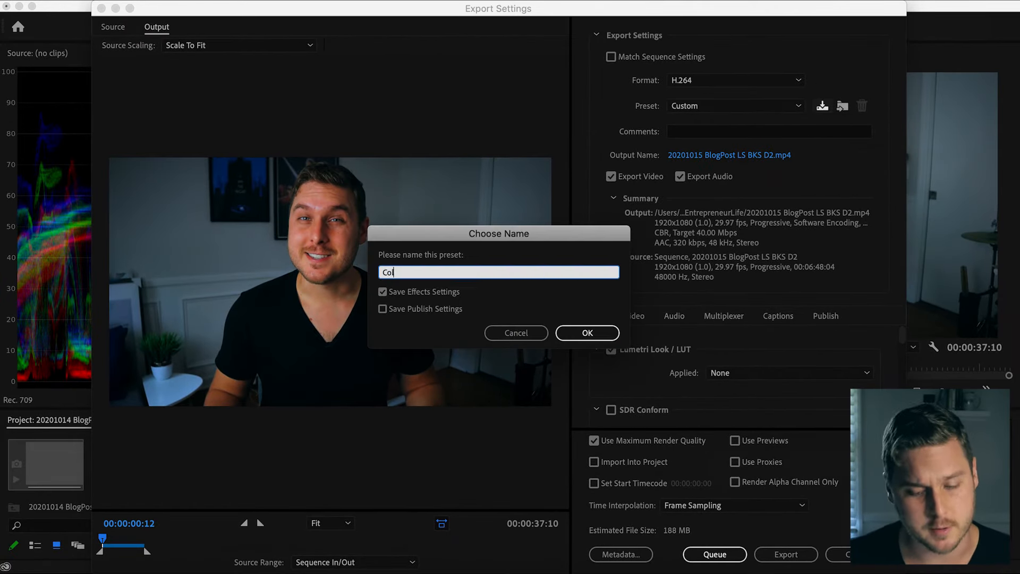
pyautogui.click(585, 333)
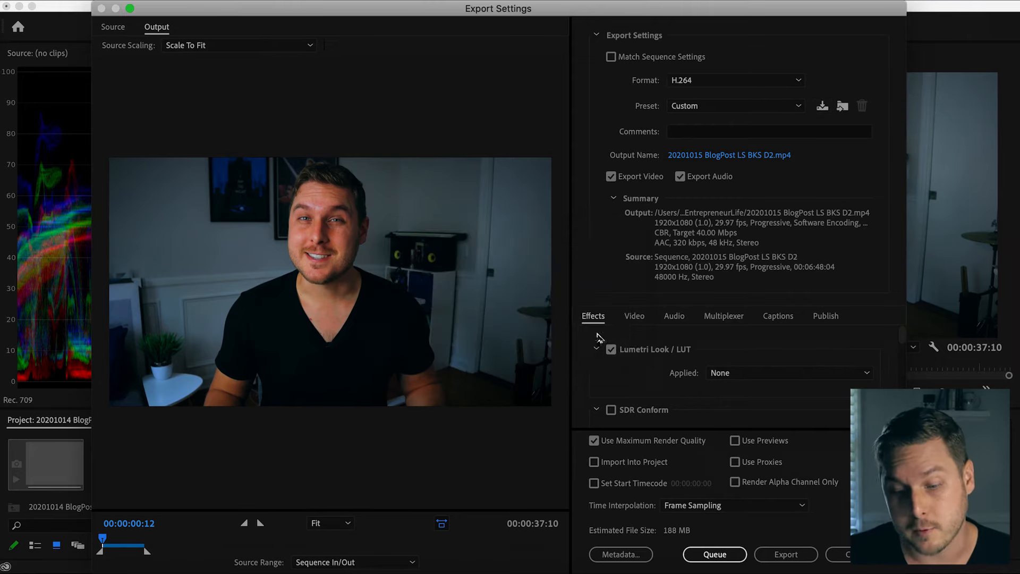
pyautogui.click(735, 105)
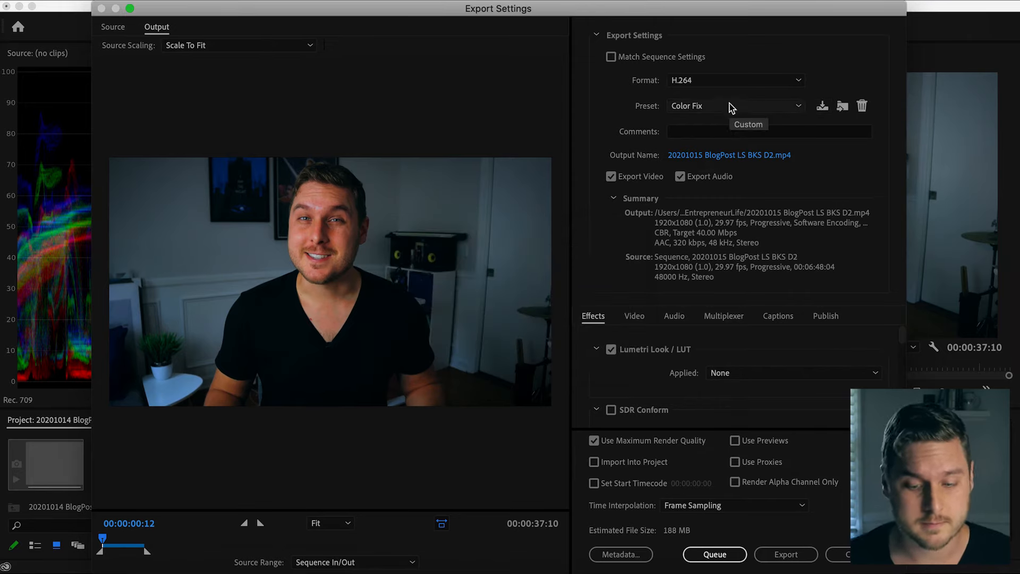
pyautogui.click(785, 554)
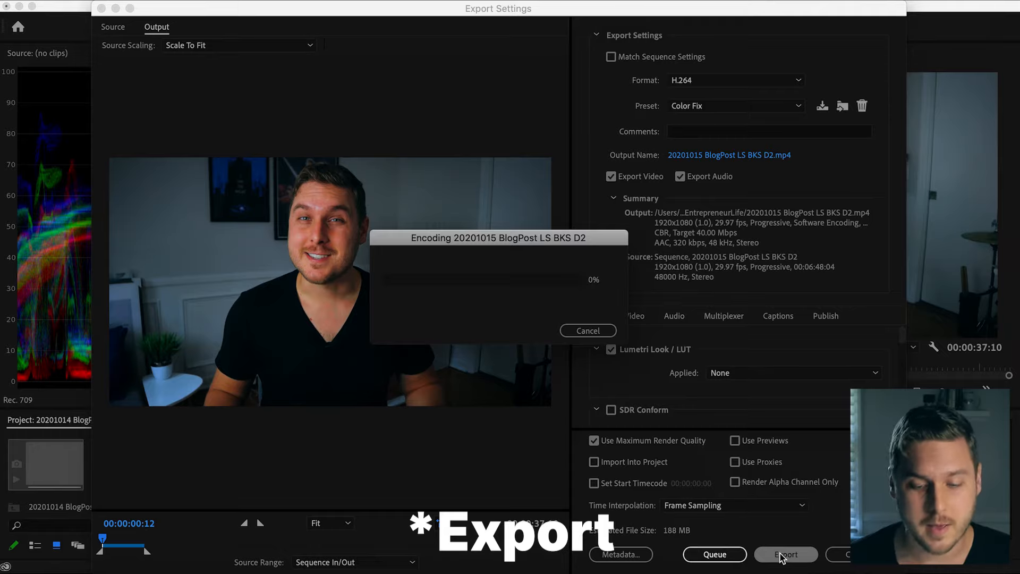